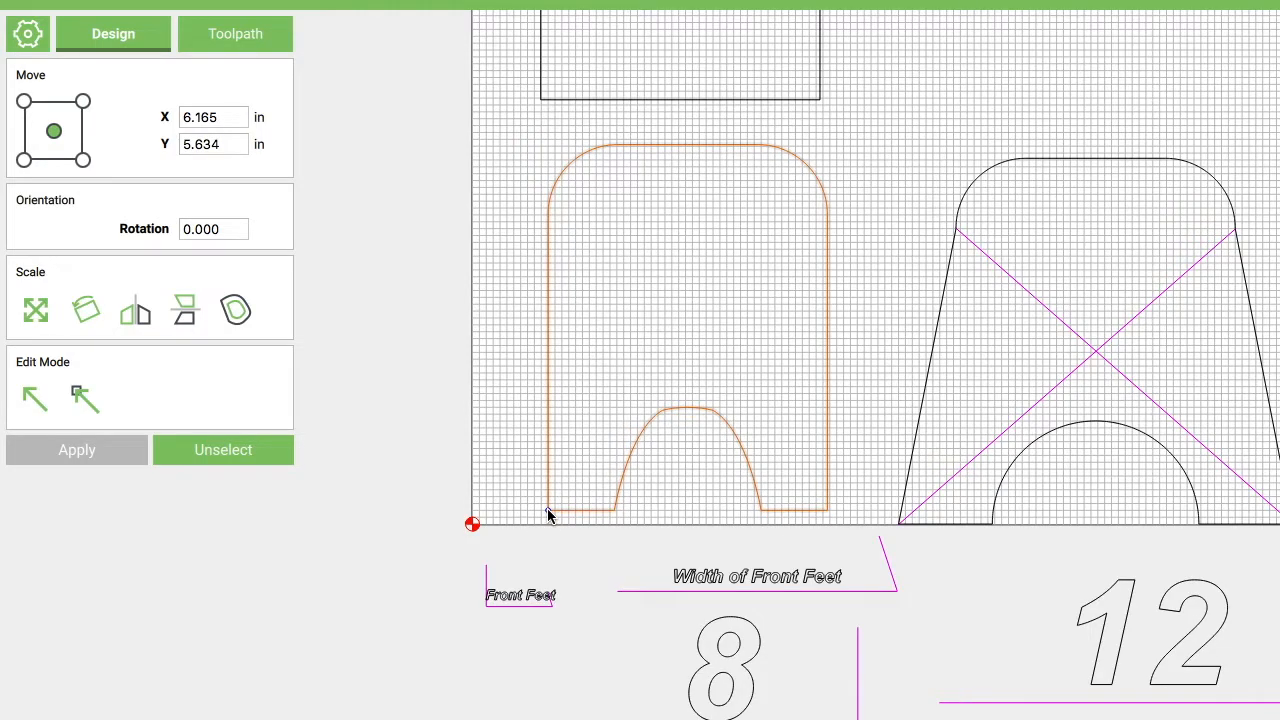
mouse_move(828, 517)
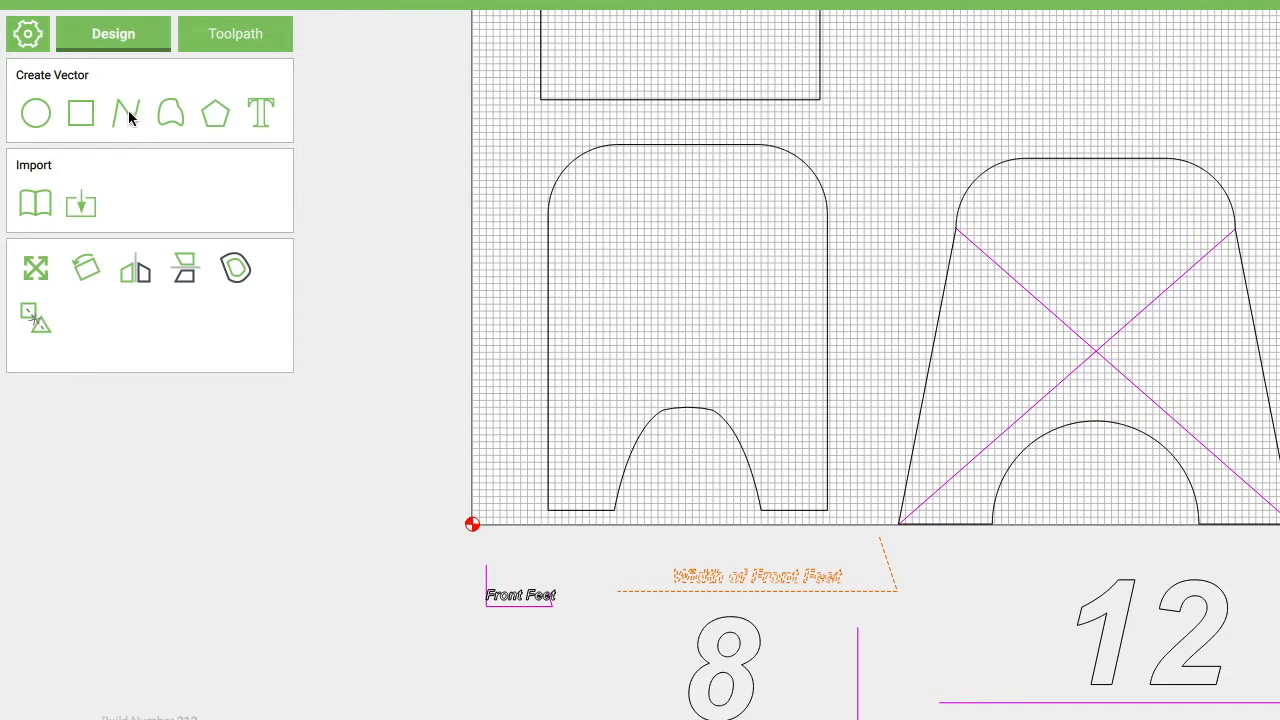
Draw a polyline from the feet shape's bottom-left to bottom-right node with an angled leader
click(125, 112)
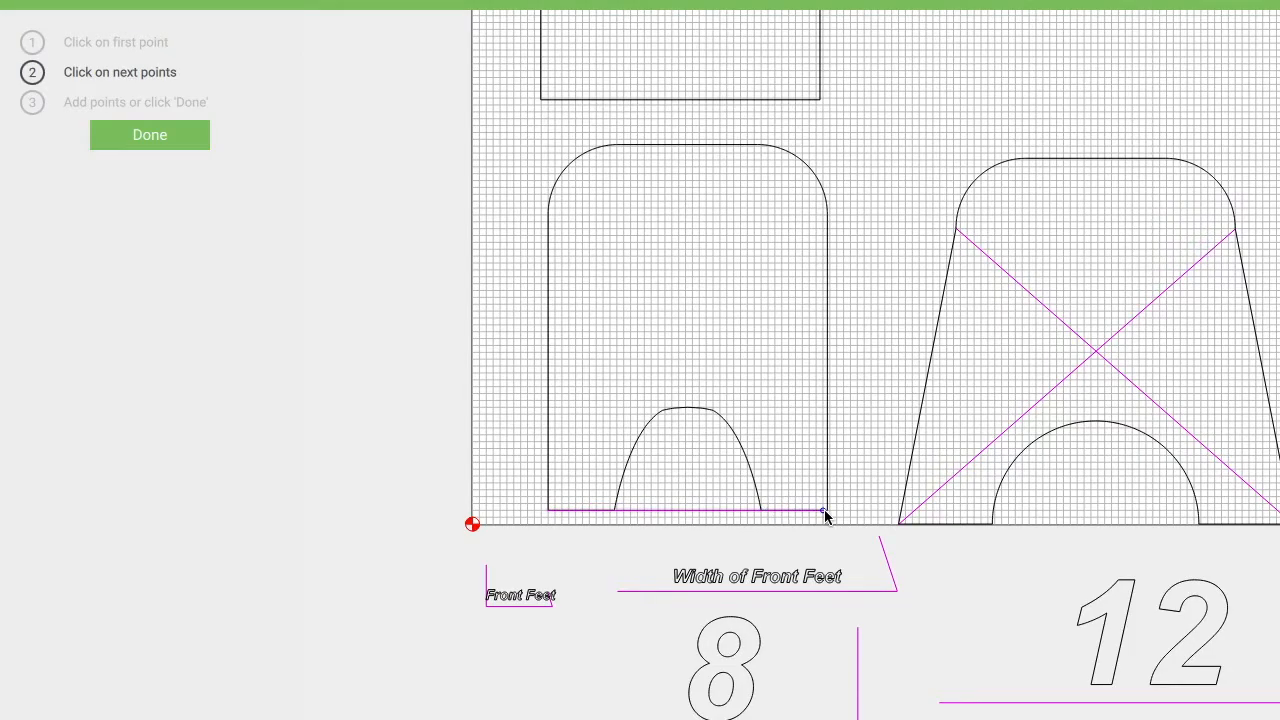
mouse_move(826, 515)
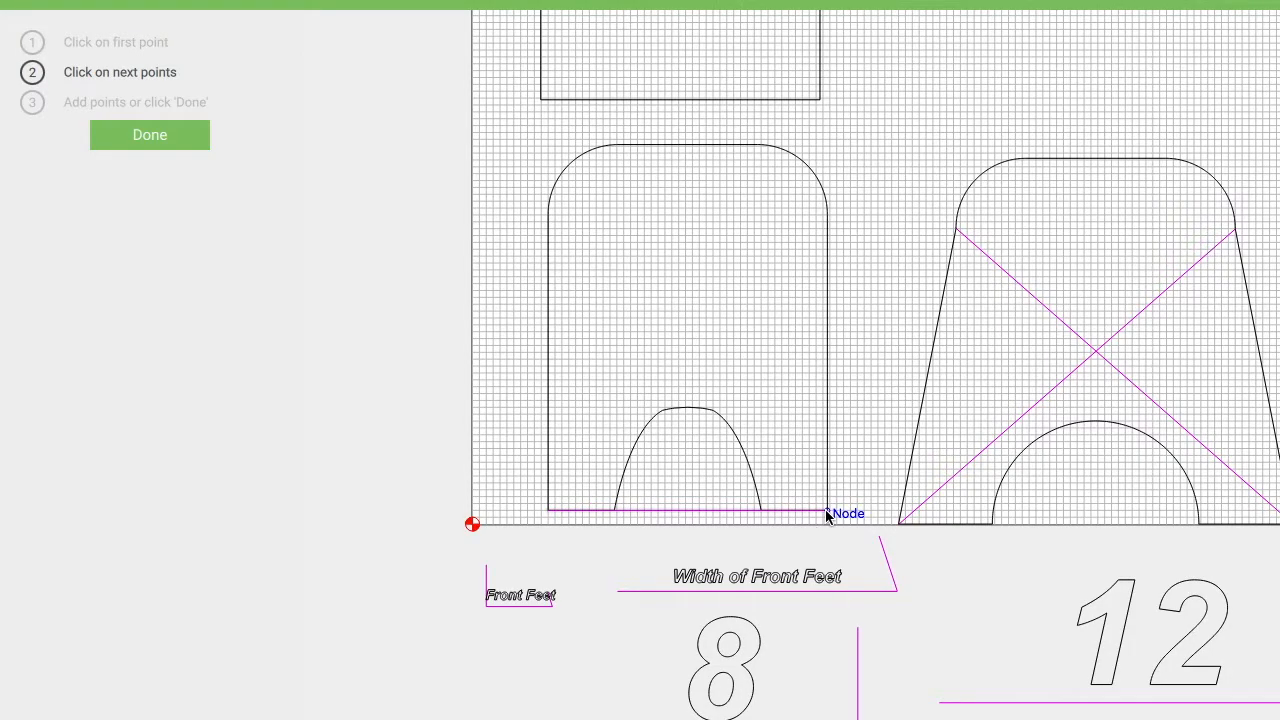
click(825, 513)
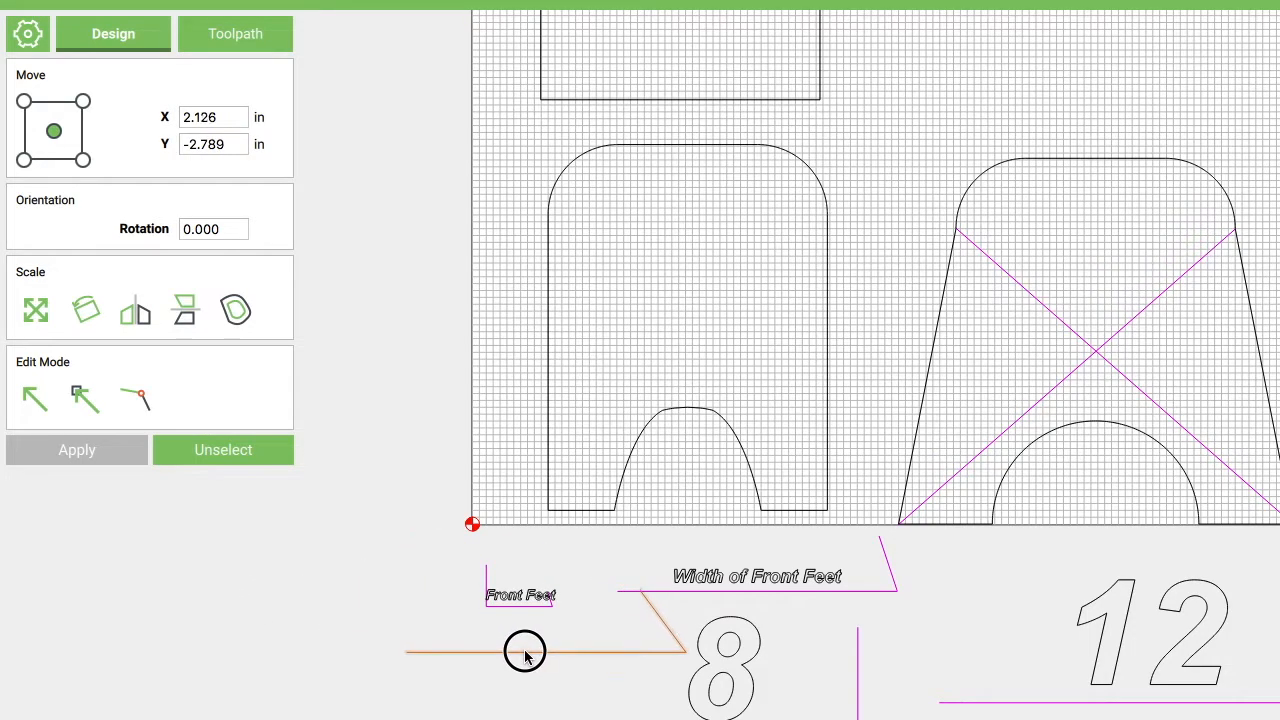
Move the line inside the feet shape and add the text label 'Width of front feet'
drag(525, 651, 670, 307)
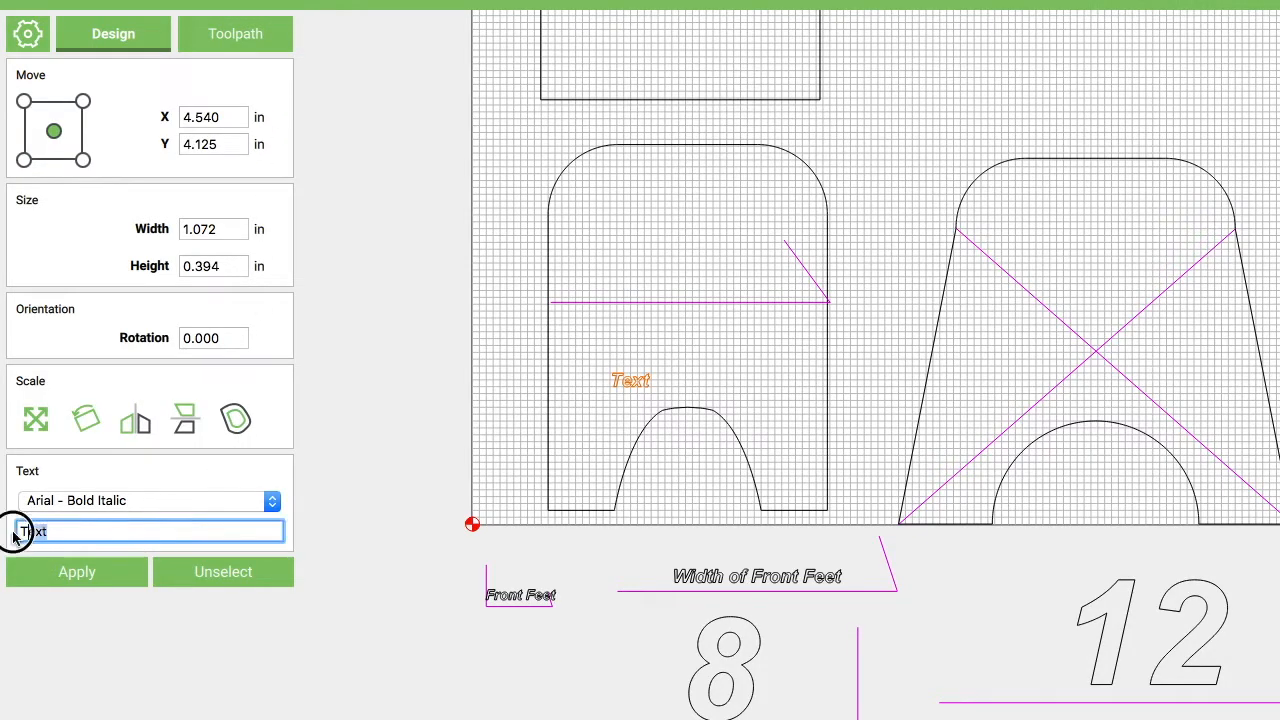
text(Width of front fee)
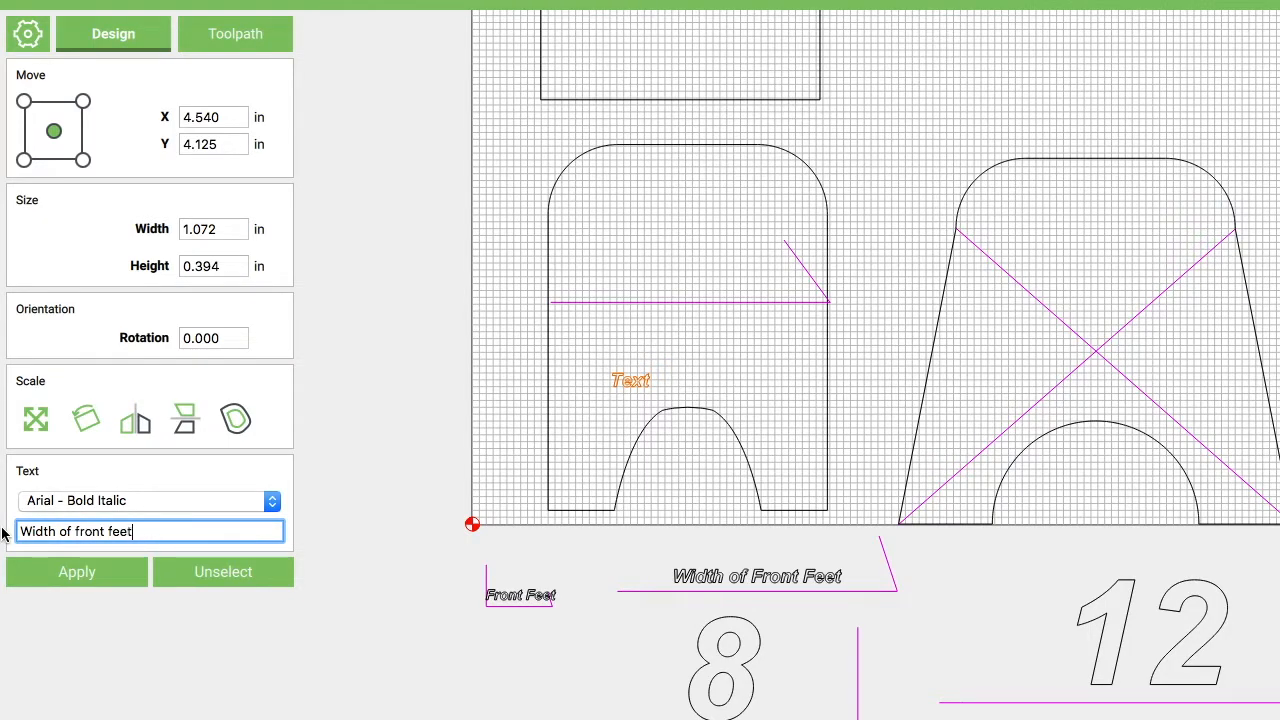
click(77, 571)
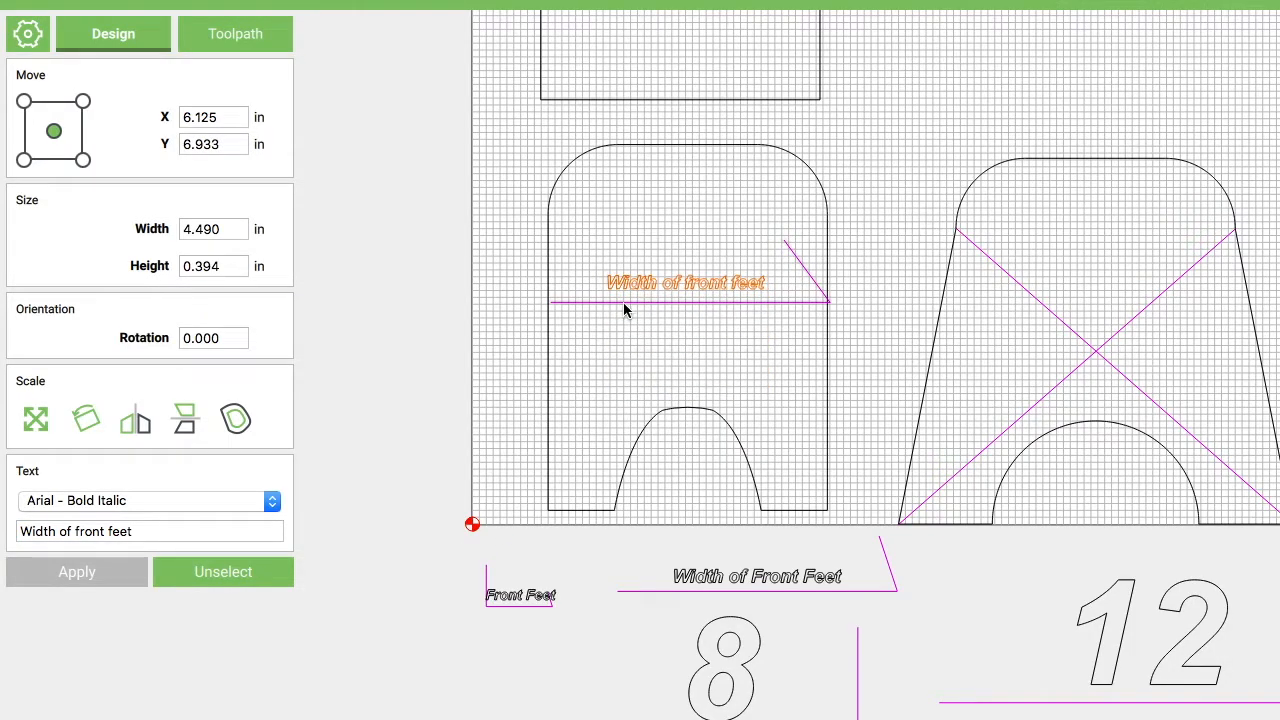
Select the line and its label together and move them up near the platform outline
click(223, 571)
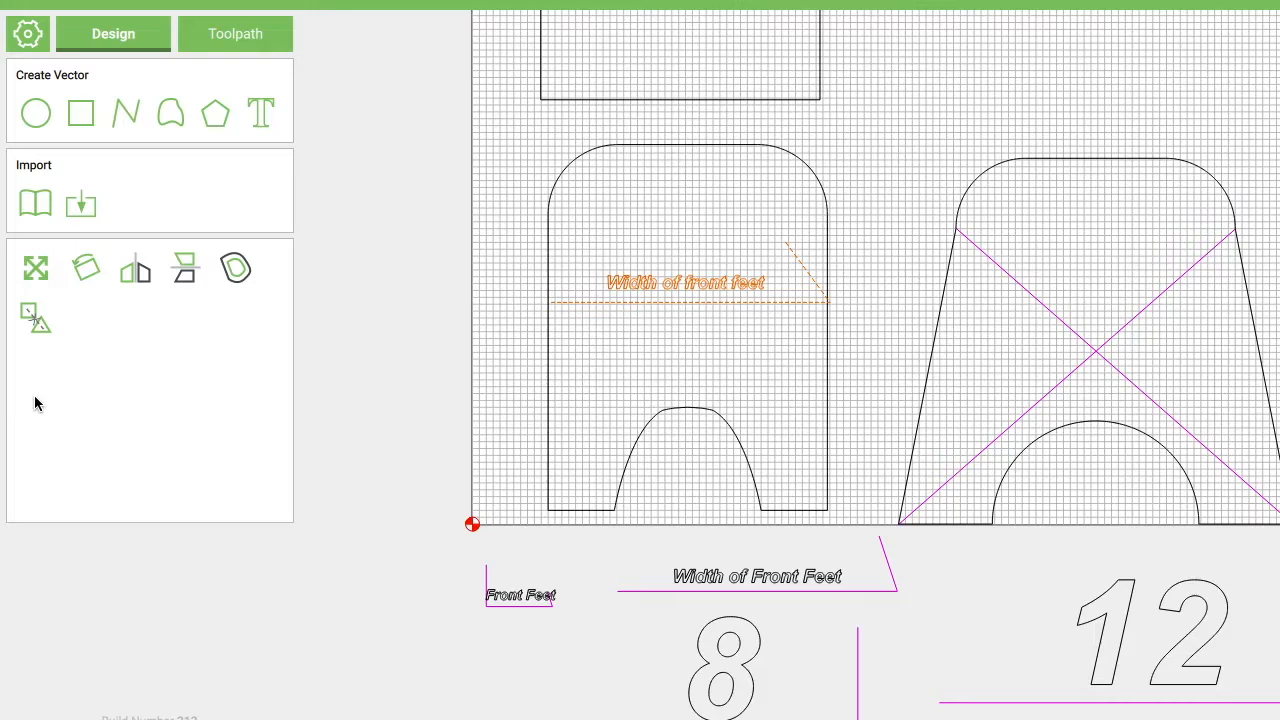
click(688, 282)
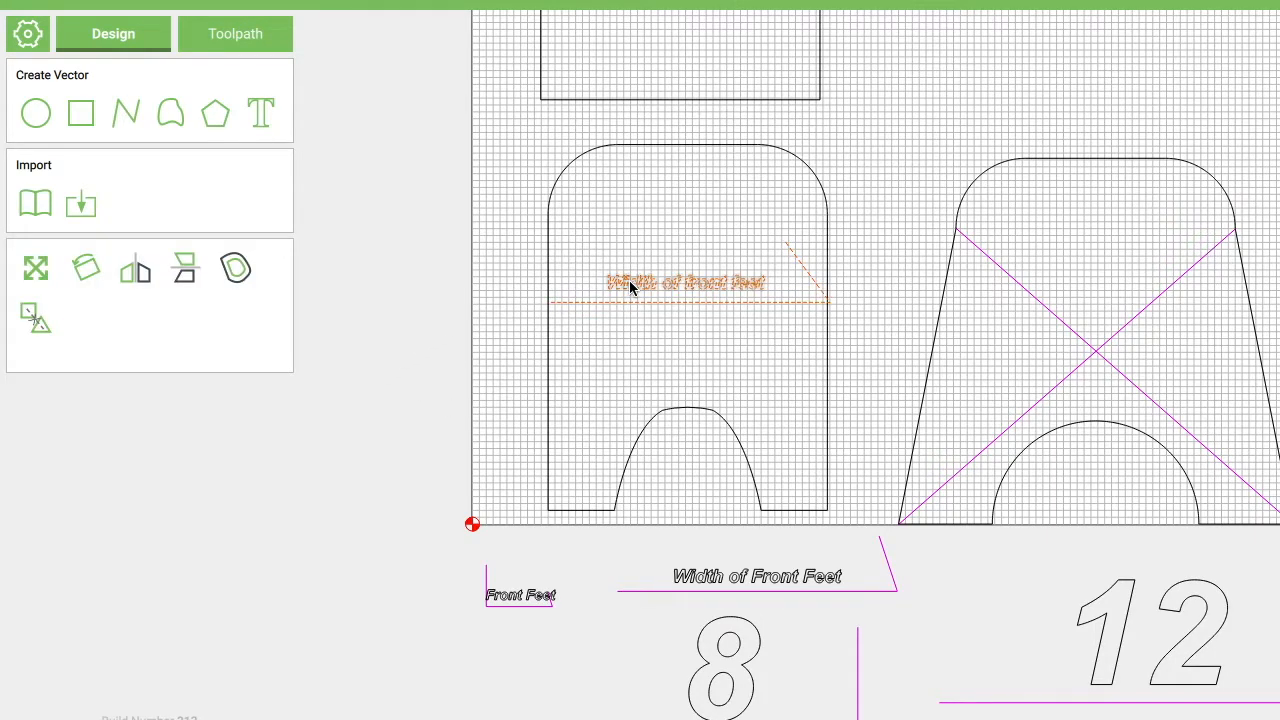
drag(630, 285, 650, 243)
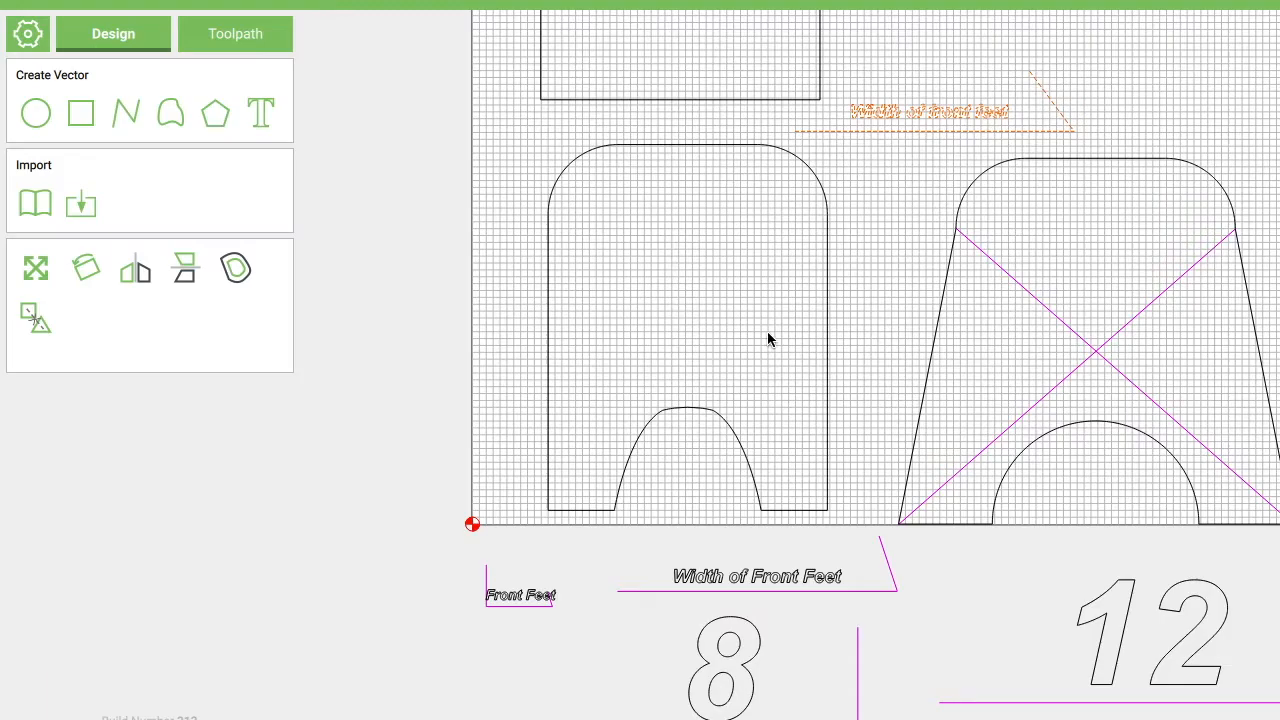
mouse_move(503, 211)
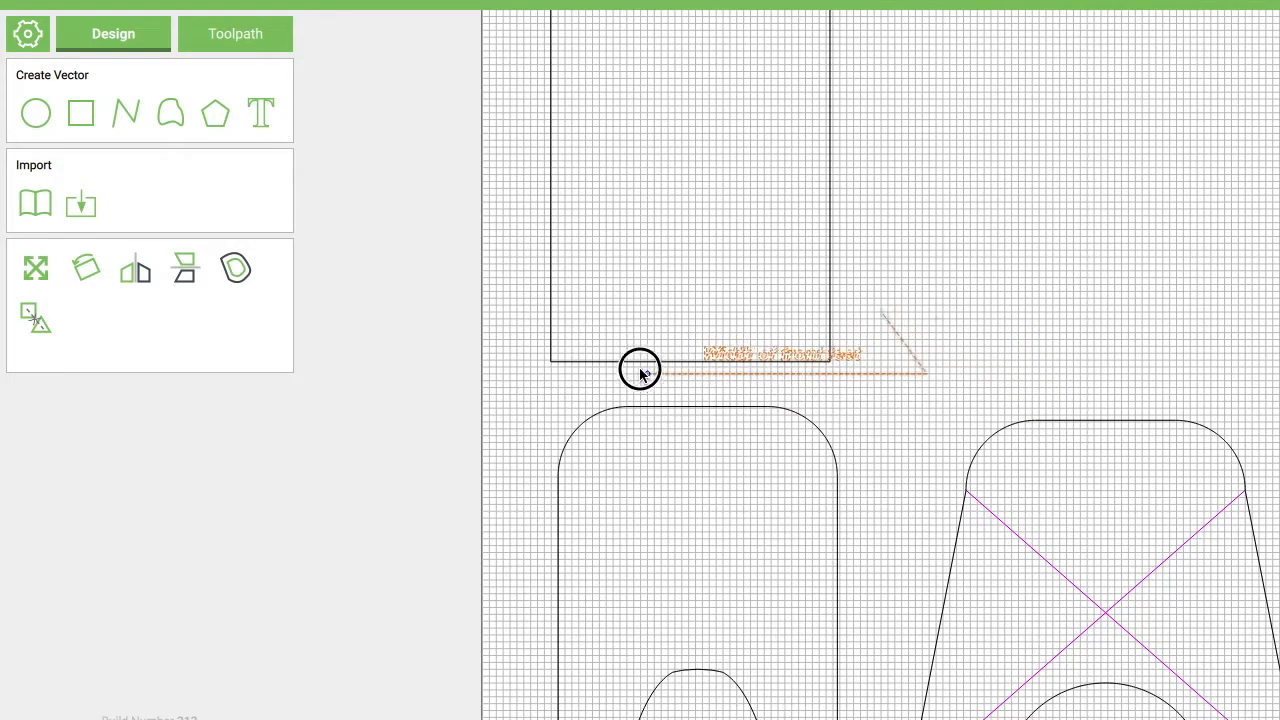
Snap the grouped line's end node to the platform's bottom-left corner
drag(640, 370, 555, 365)
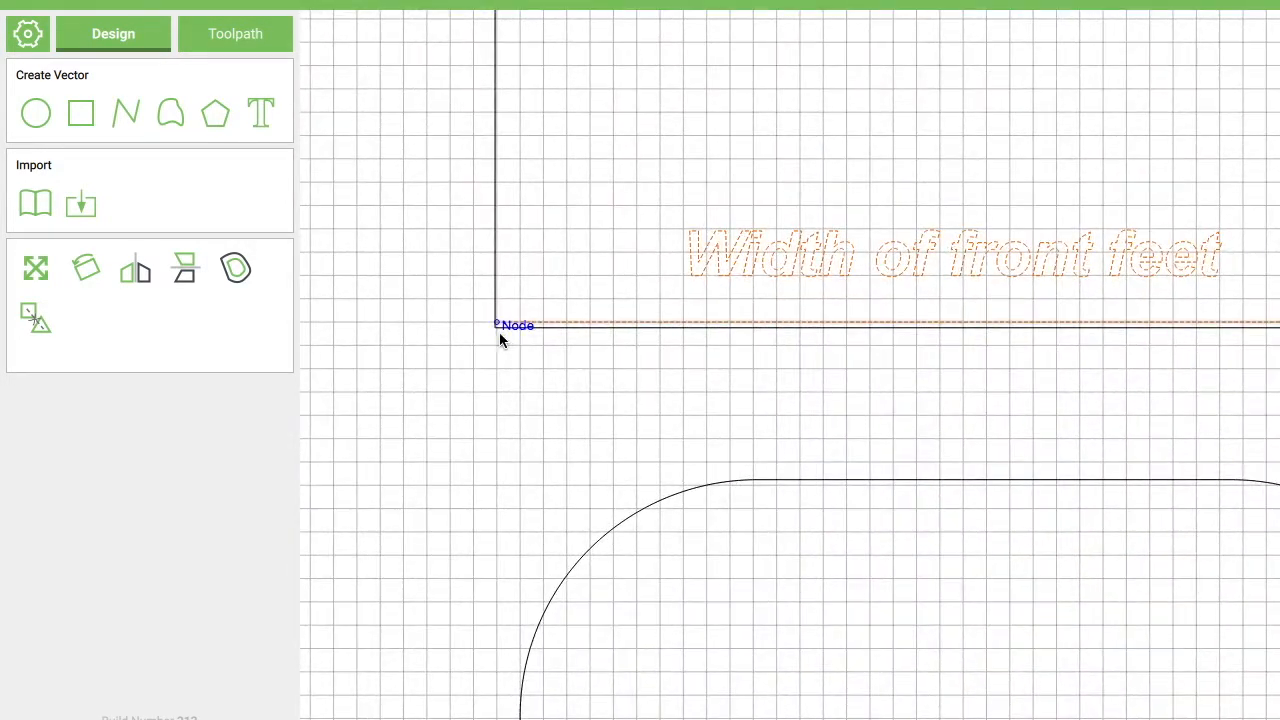
click(498, 325)
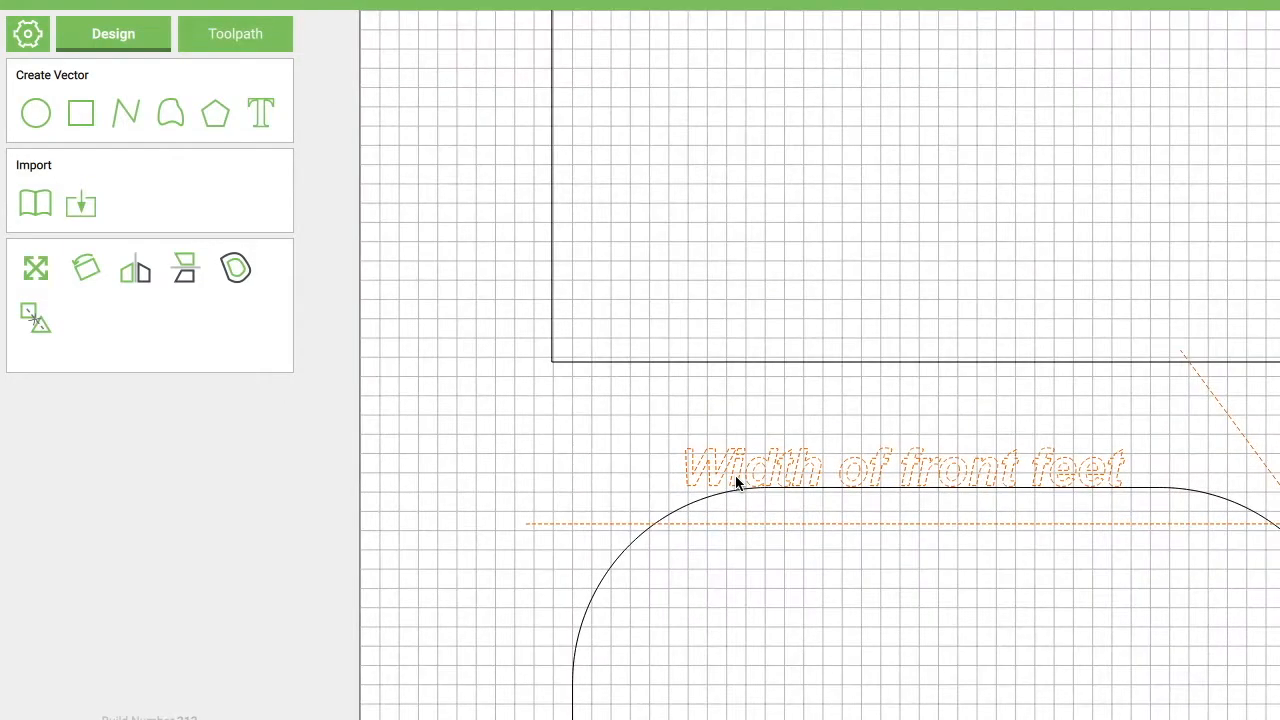
mouse_move(372, 371)
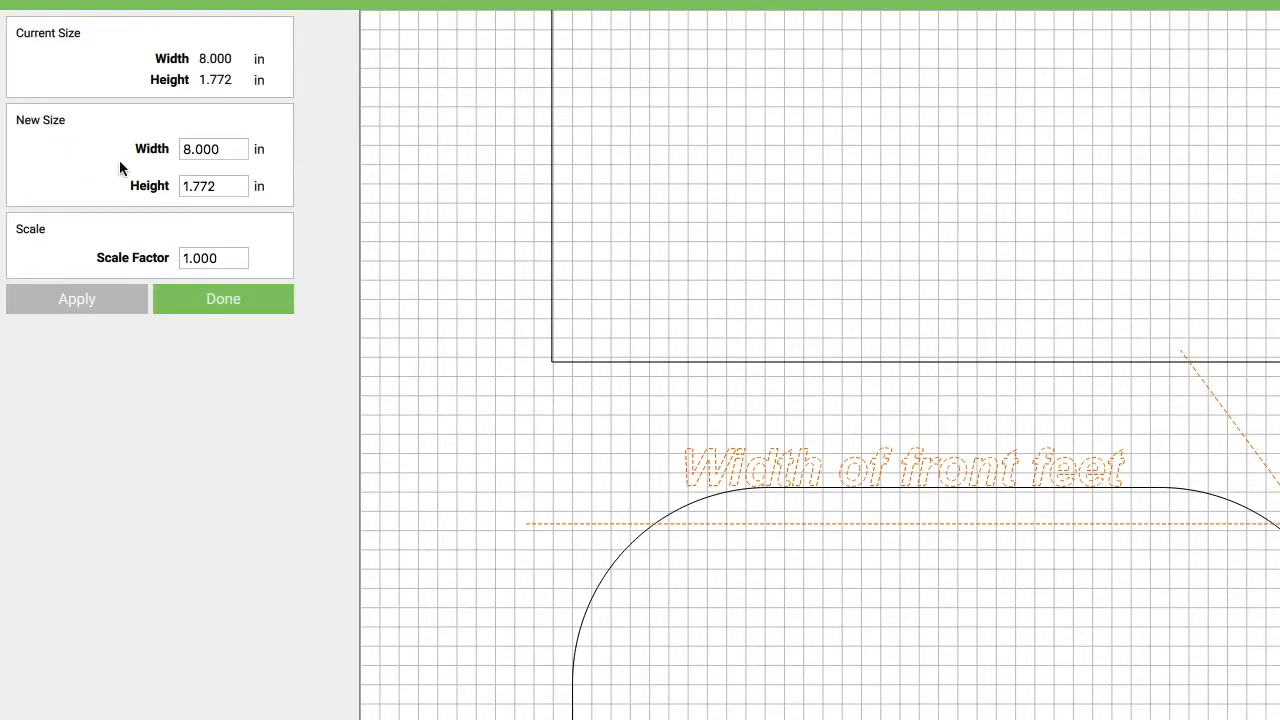
Read the group's 8.000 in width in Resize, then check the platform's matching Width
click(223, 298)
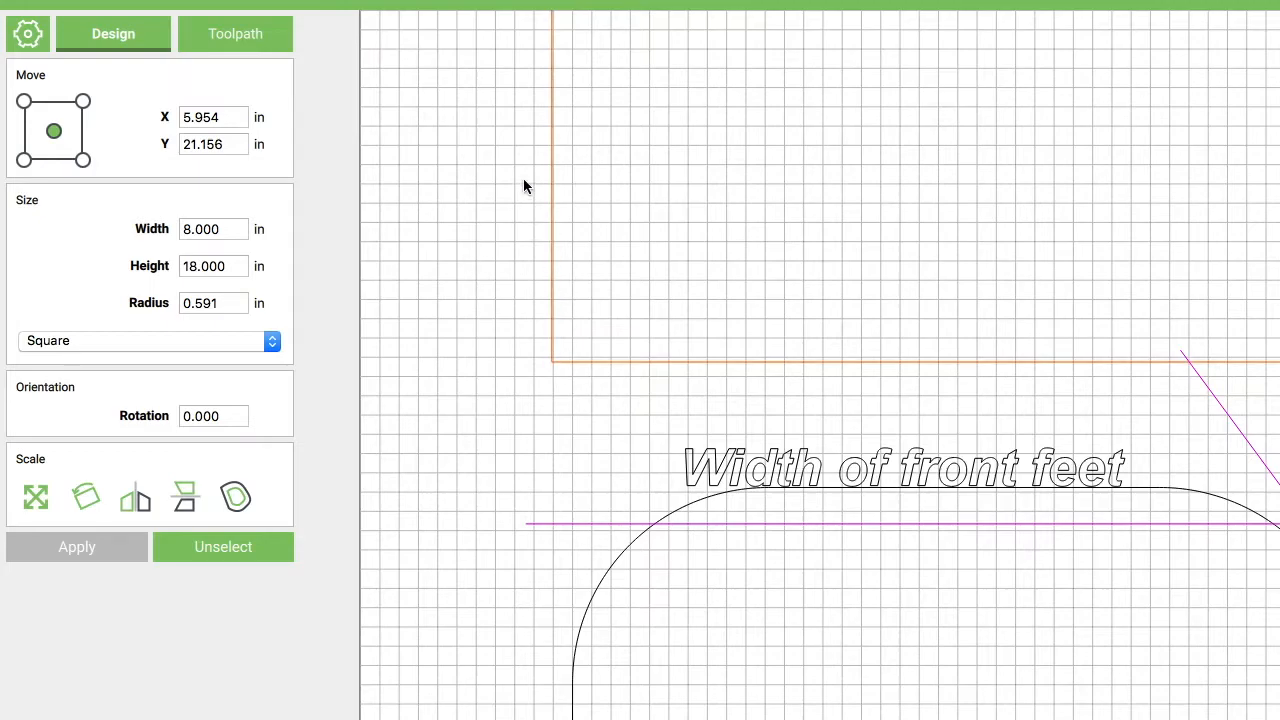
mouse_move(470, 313)
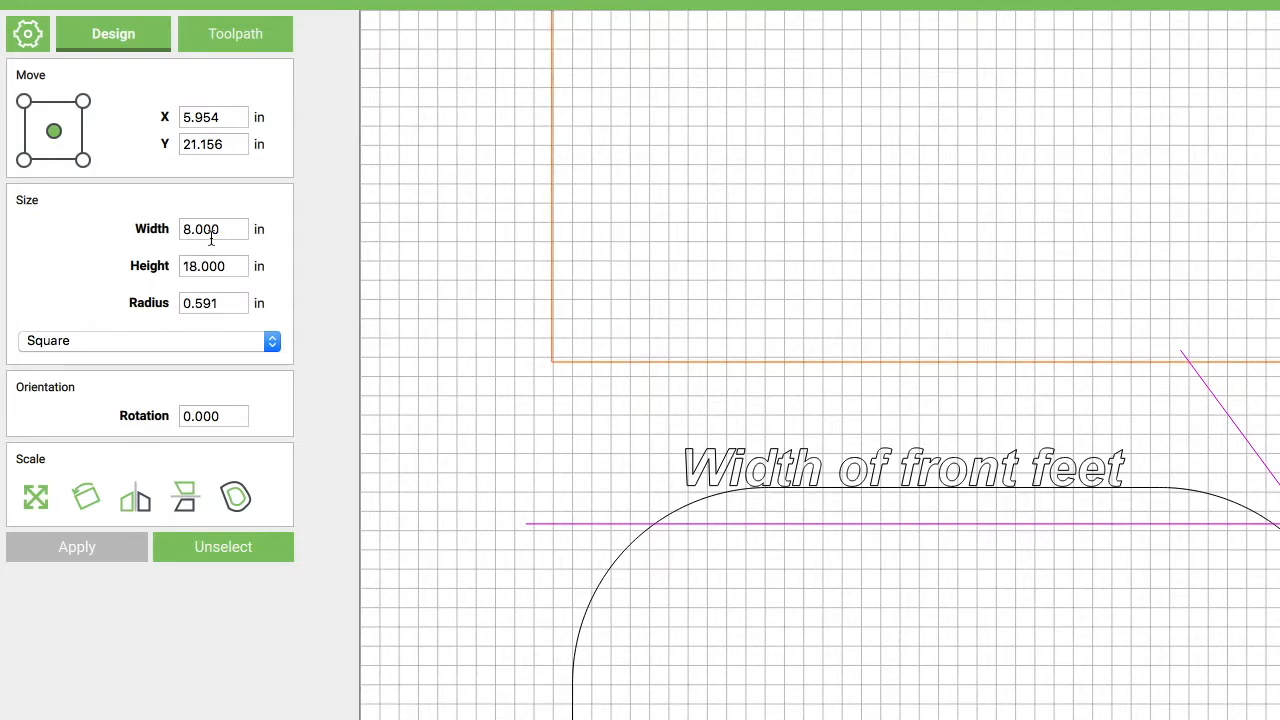
mouse_move(480, 352)
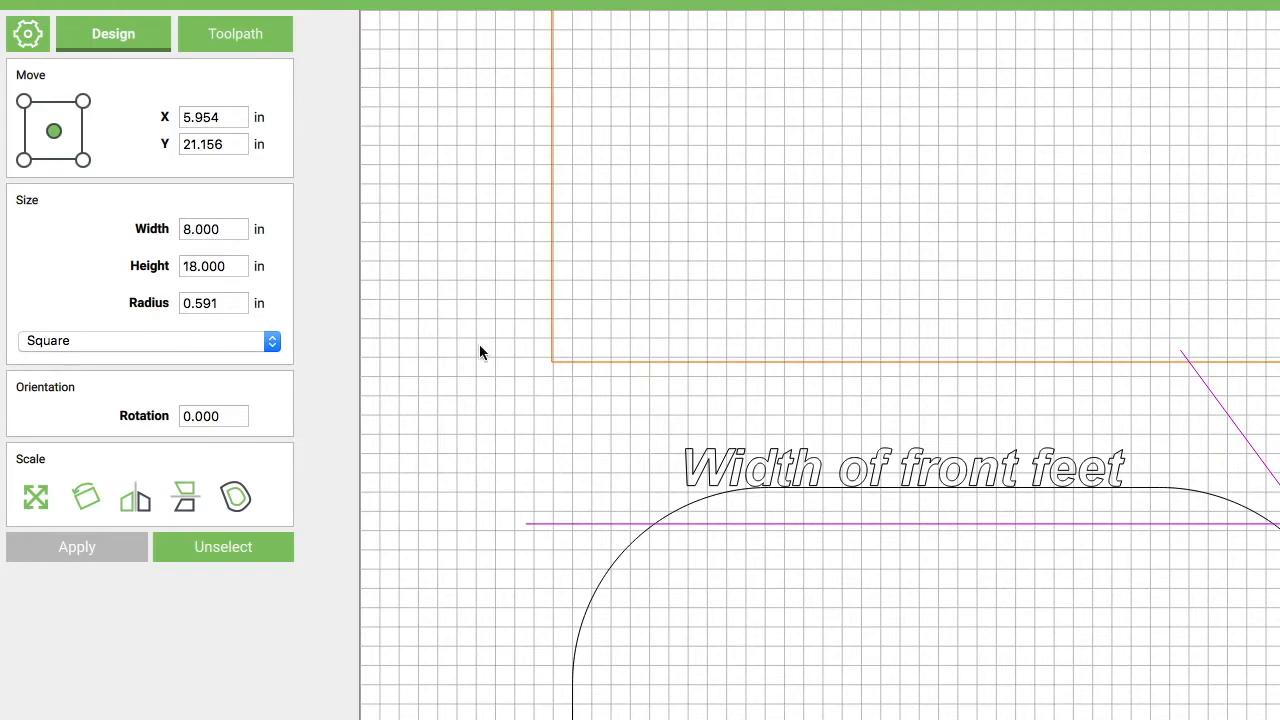